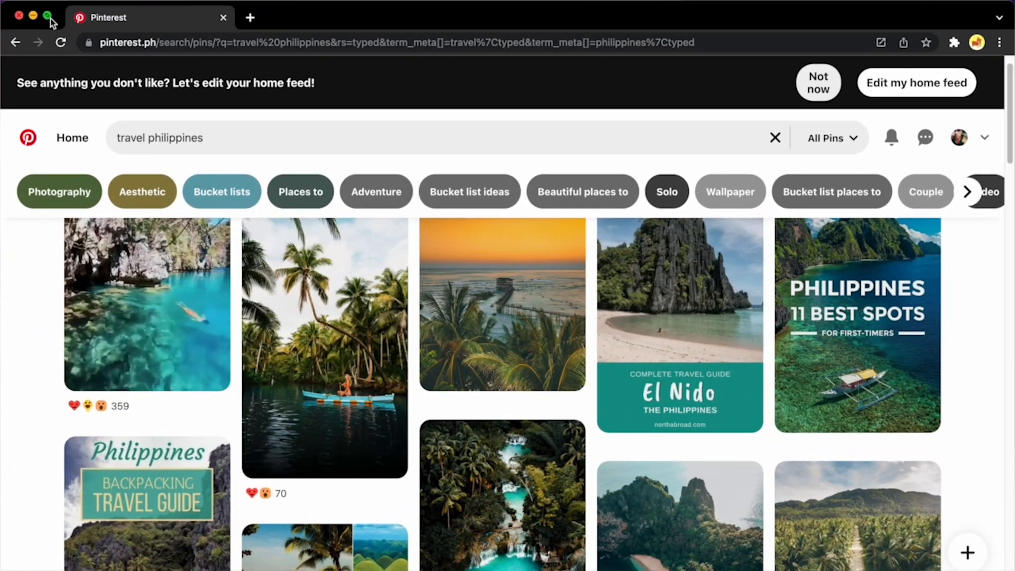
Reveal Chrome's Enter Full Screen and Tile Window choices for the Pinterest window.
left_click(47, 13)
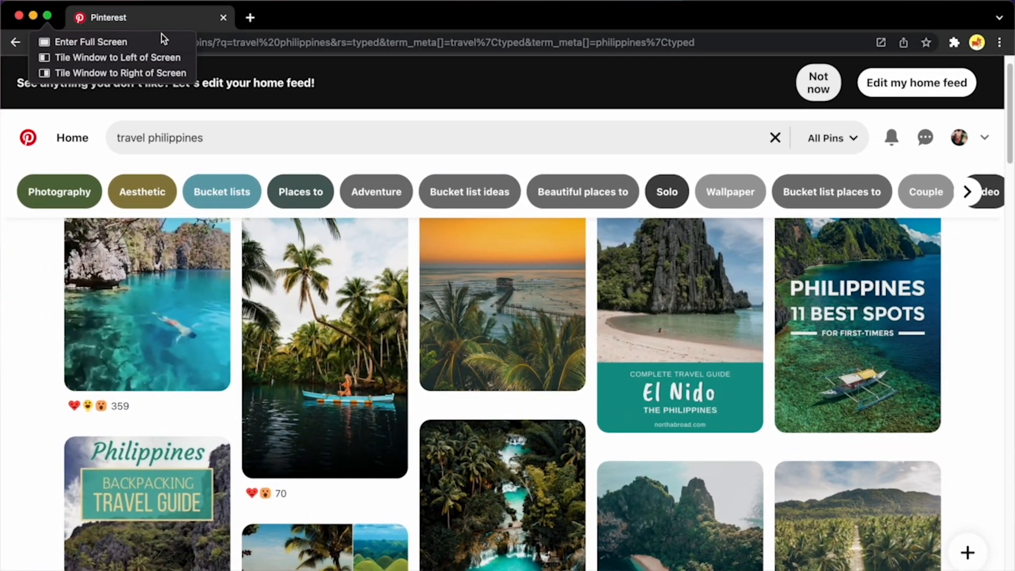
mouse_move(117, 57)
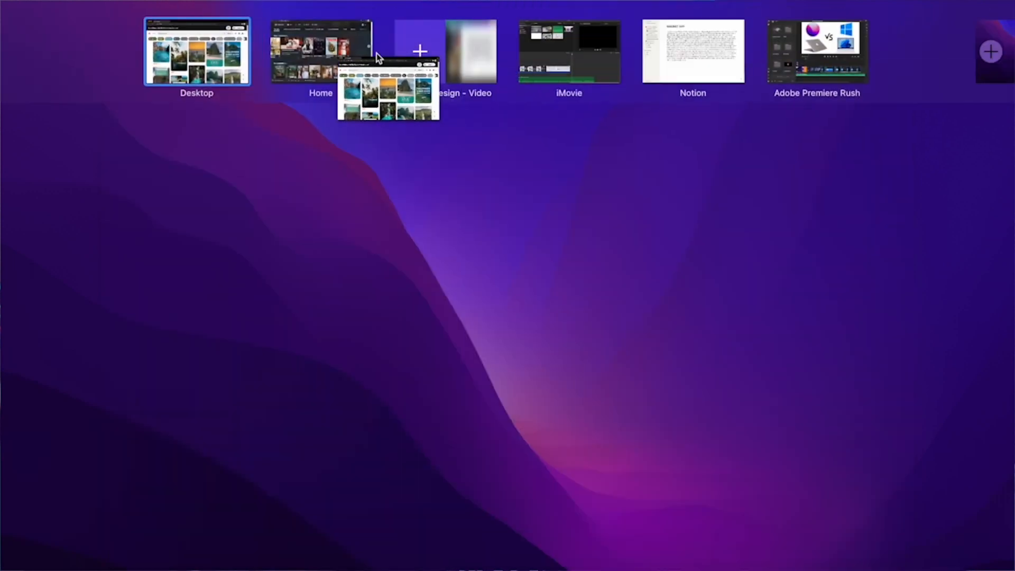
Drop the Pinterest thumbnail onto the discovery+ space to share the screen in Split View.
left_click_drag(388, 91, 317, 162)
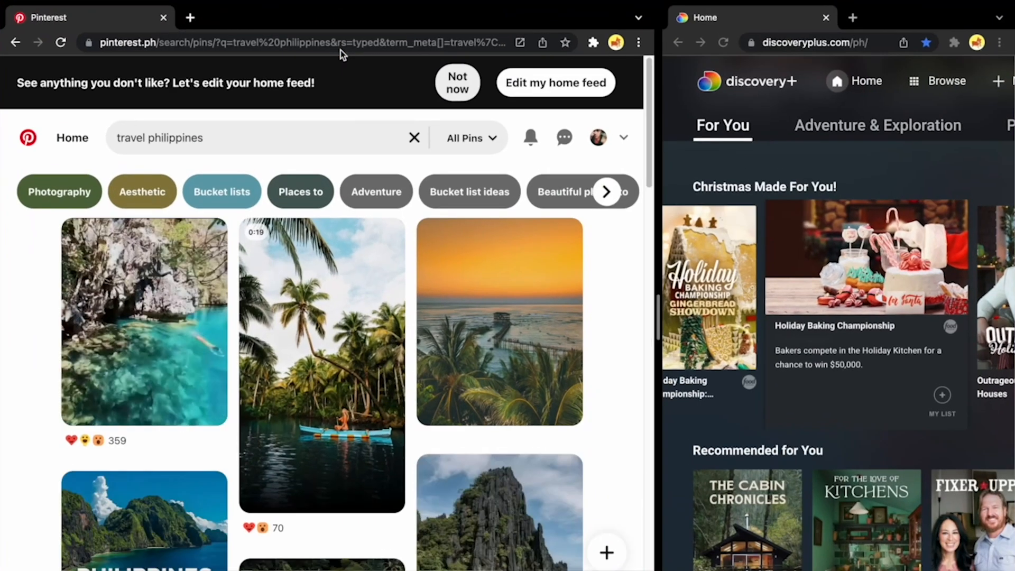
scroll("down", 3)
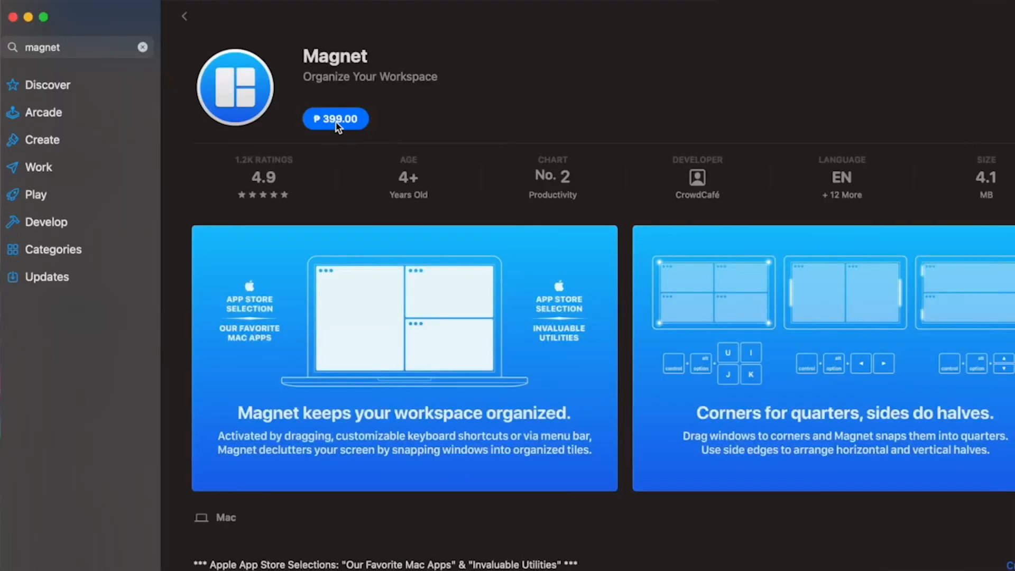
Start and confirm the purchase of Magnet from its App Store page.
left_click(335, 120)
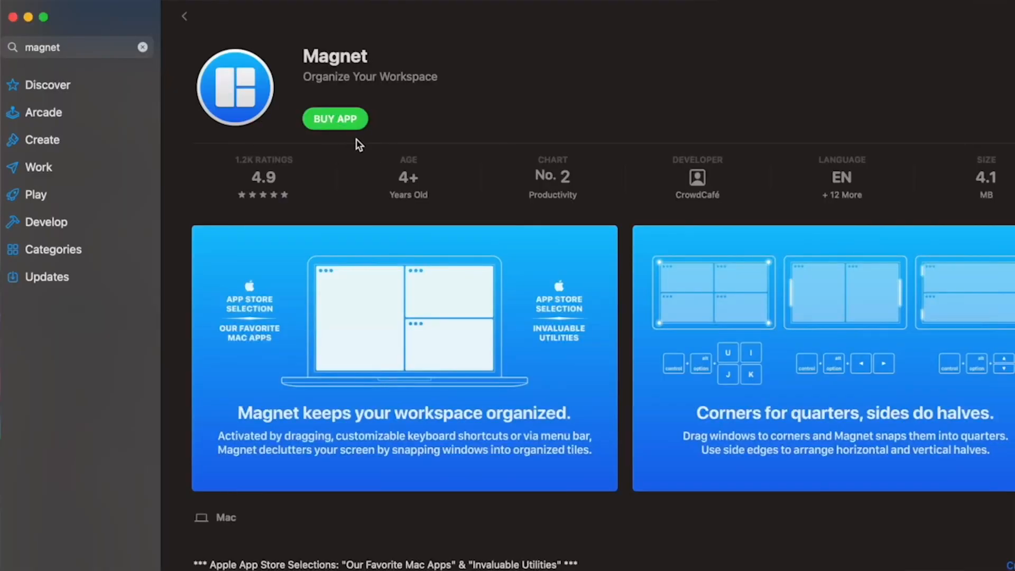
left_click(335, 119)
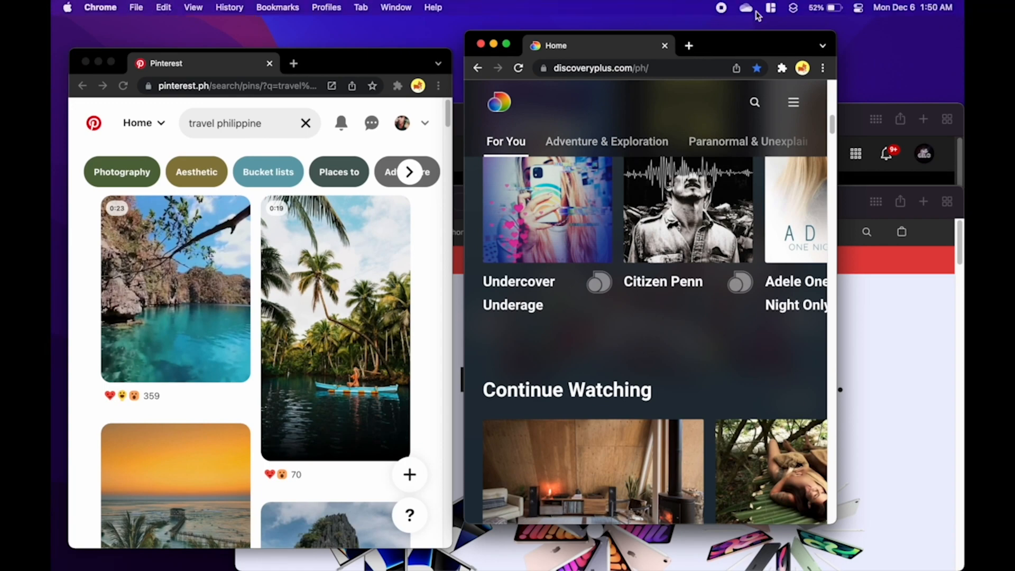
Snap the front browser window to the right half of the screen with Magnet.
left_click(771, 7)
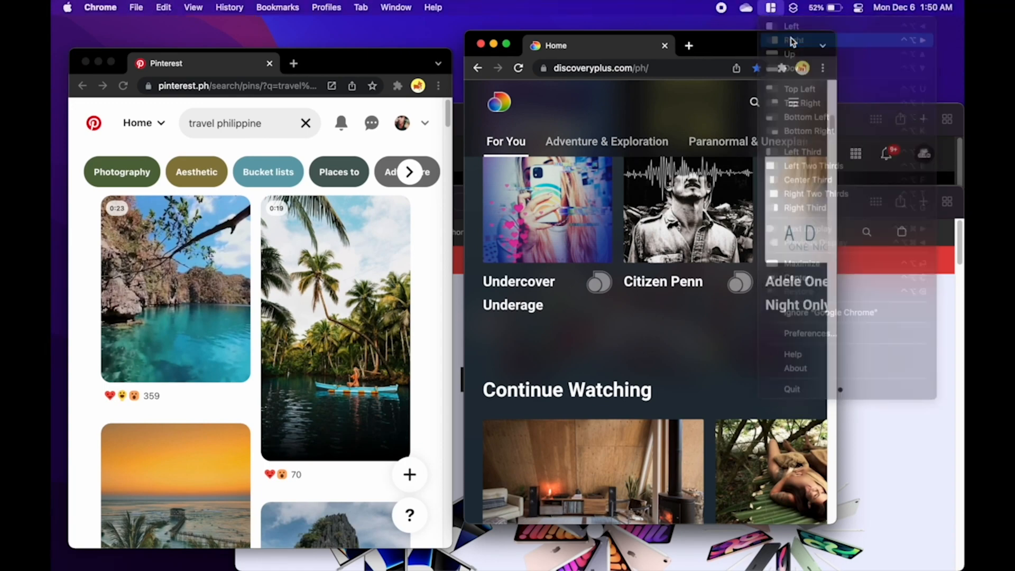
left_click(794, 39)
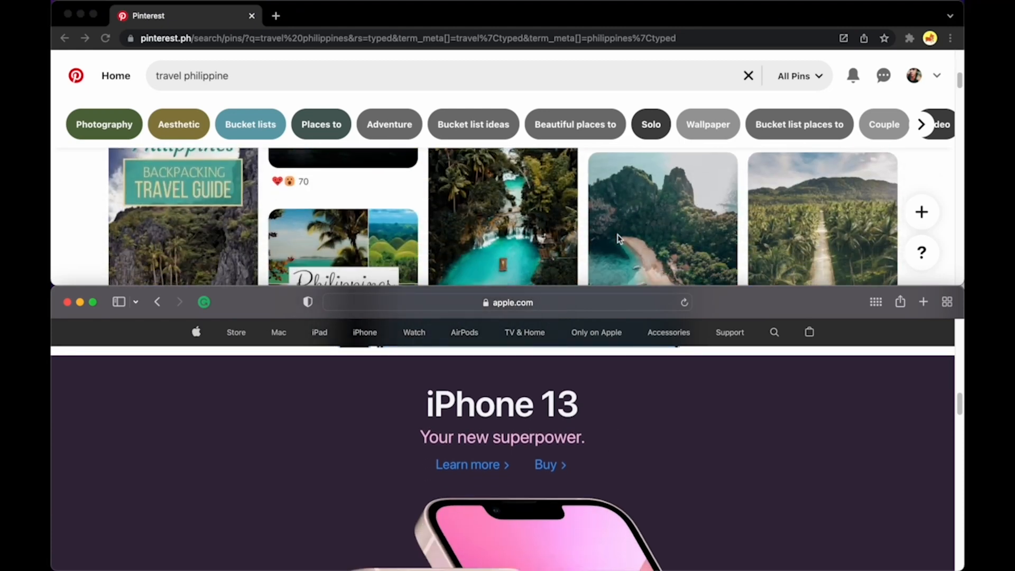
Snap the Pinterest window into the top-right quarter with Magnet.
scroll("down", 3)
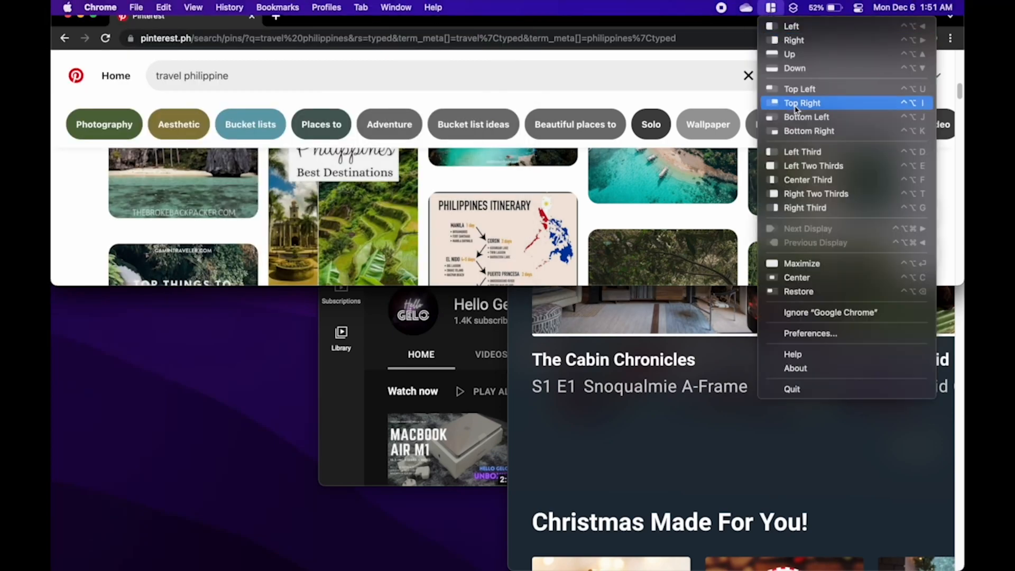
left_click(801, 103)
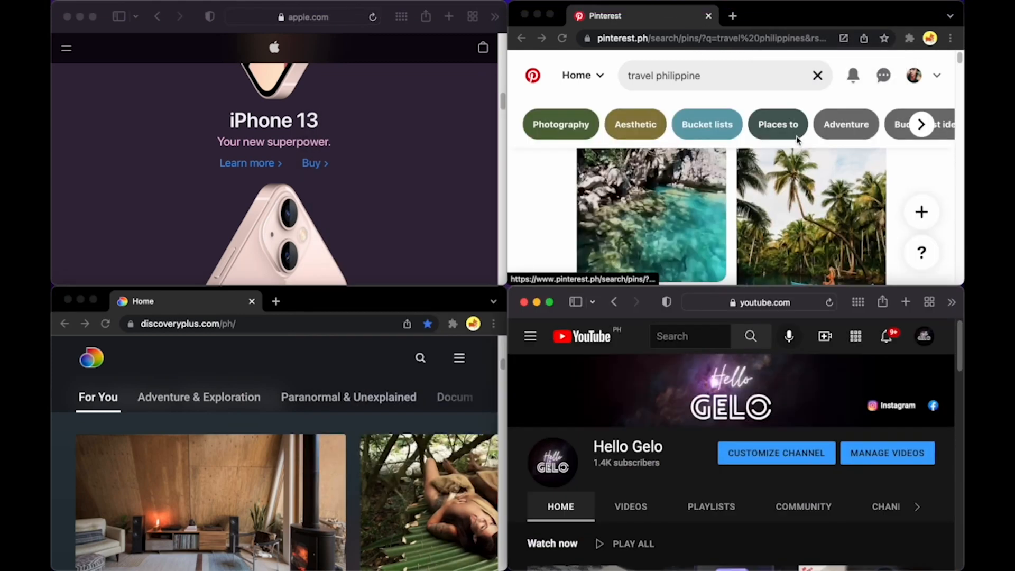
Show Magnet's snapping menu for the apple.com Safari window.
scroll("down", 3)
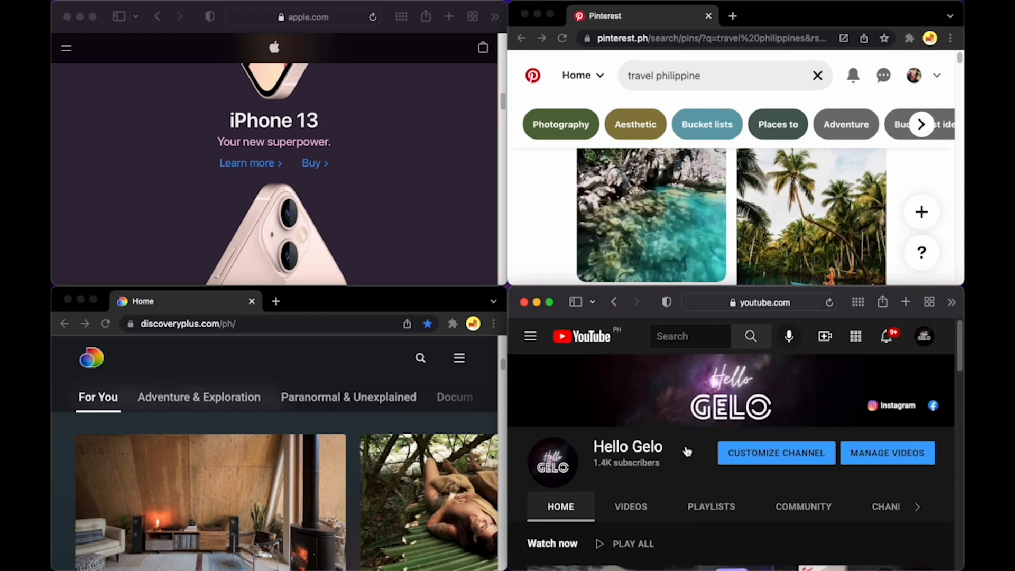
scroll("down", 3)
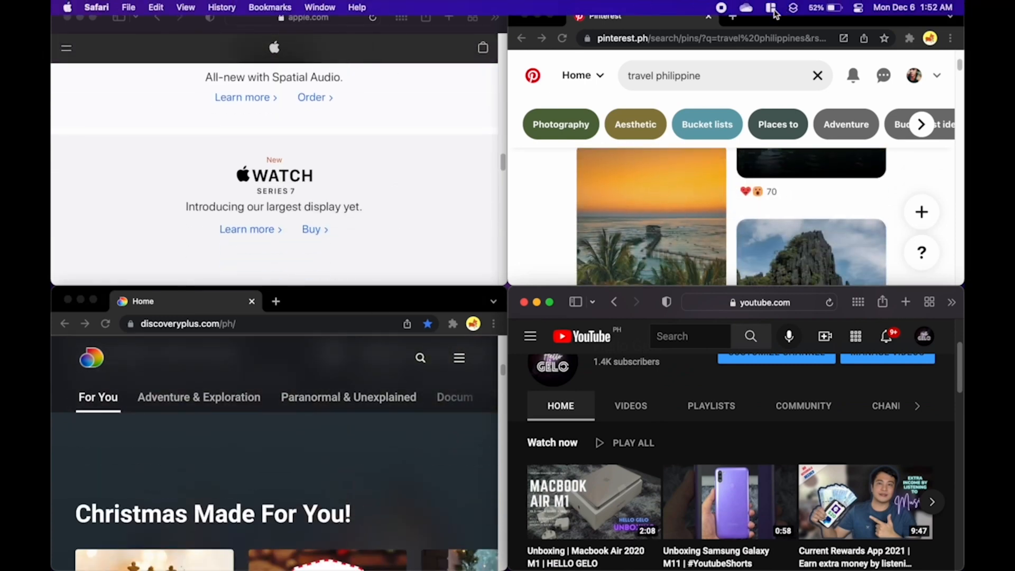
left_click(773, 7)
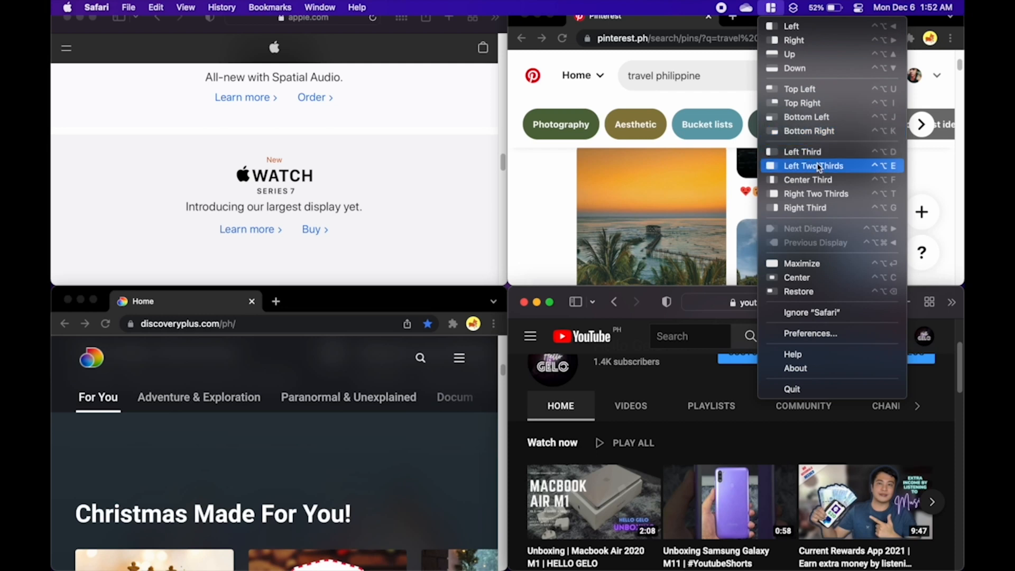